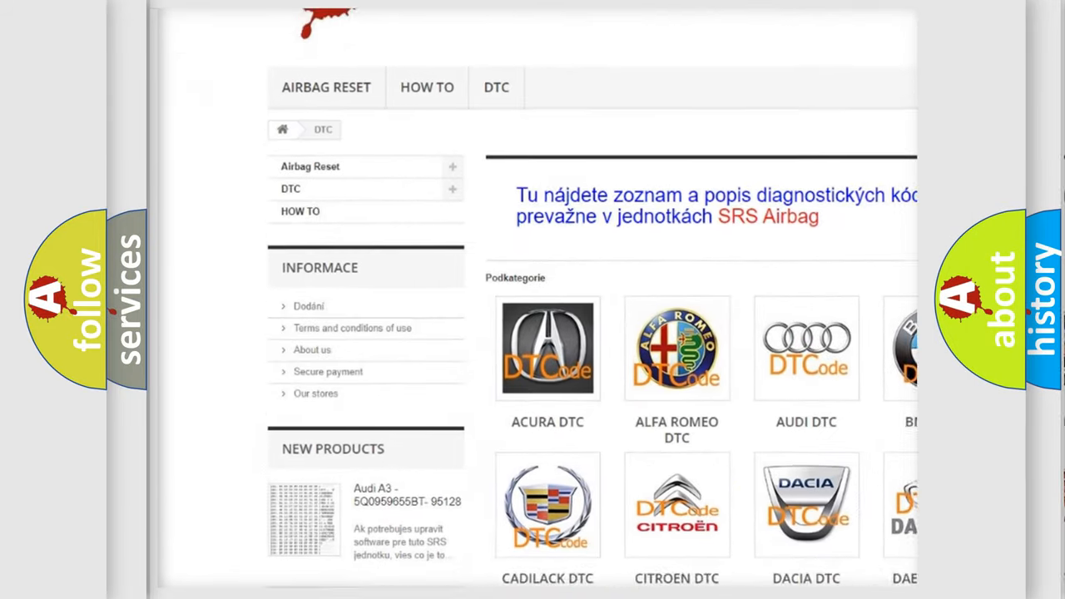
scroll("down", 3)
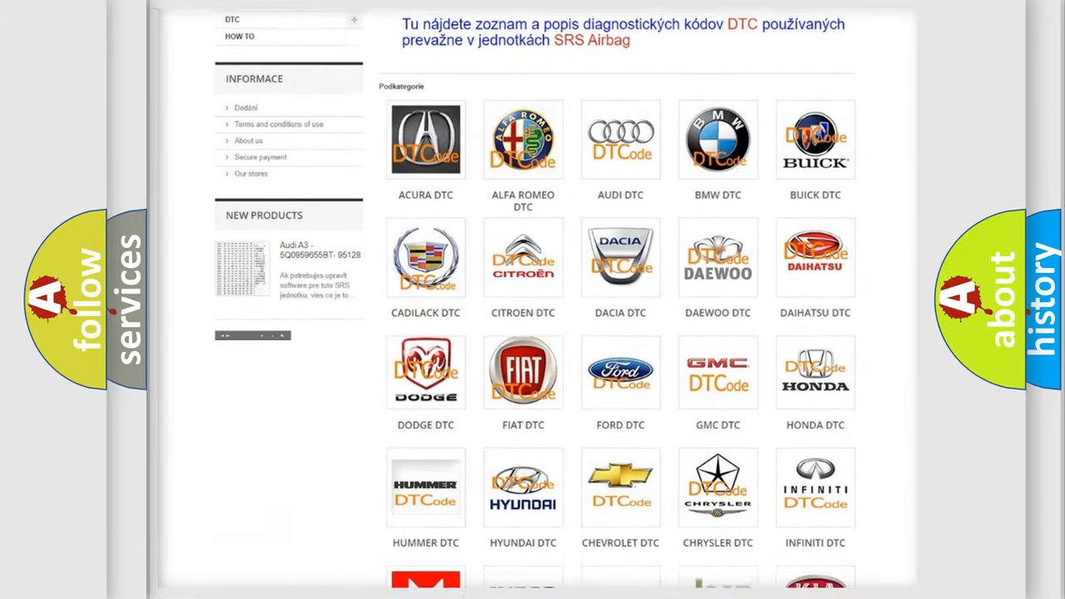
scroll("down", 3)
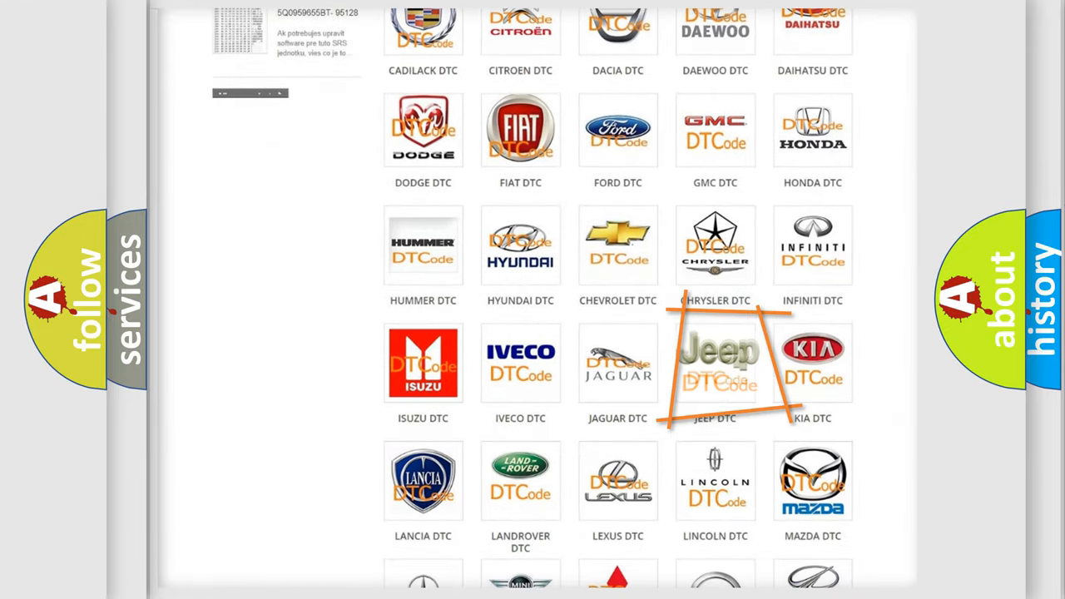